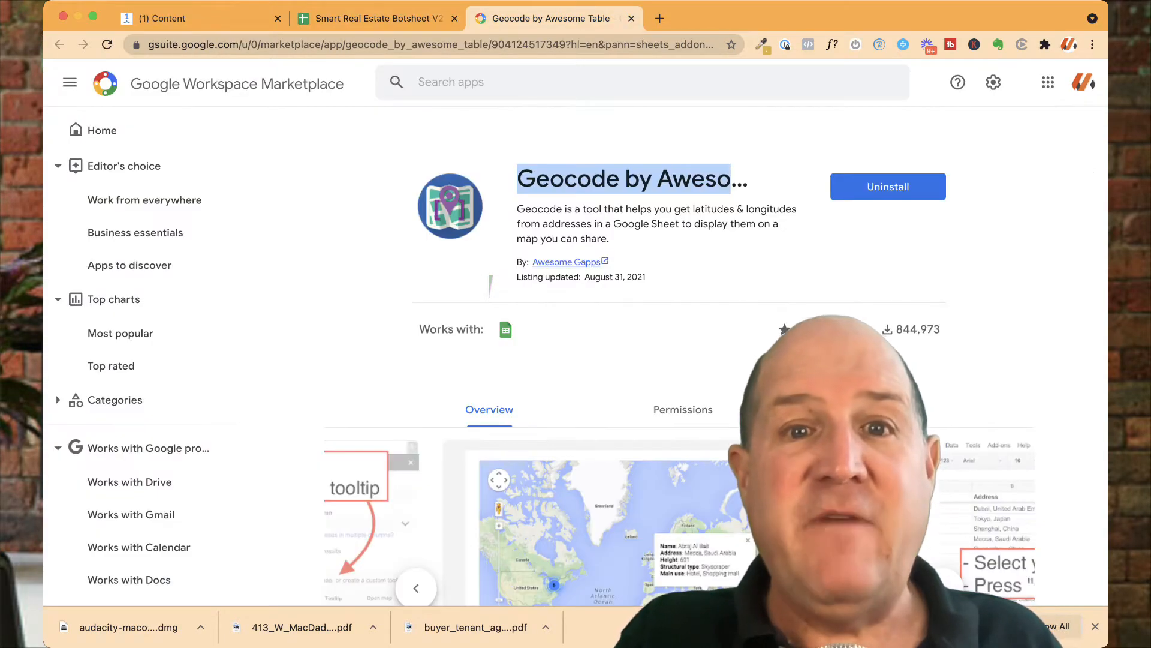
mouse_move(630, 179)
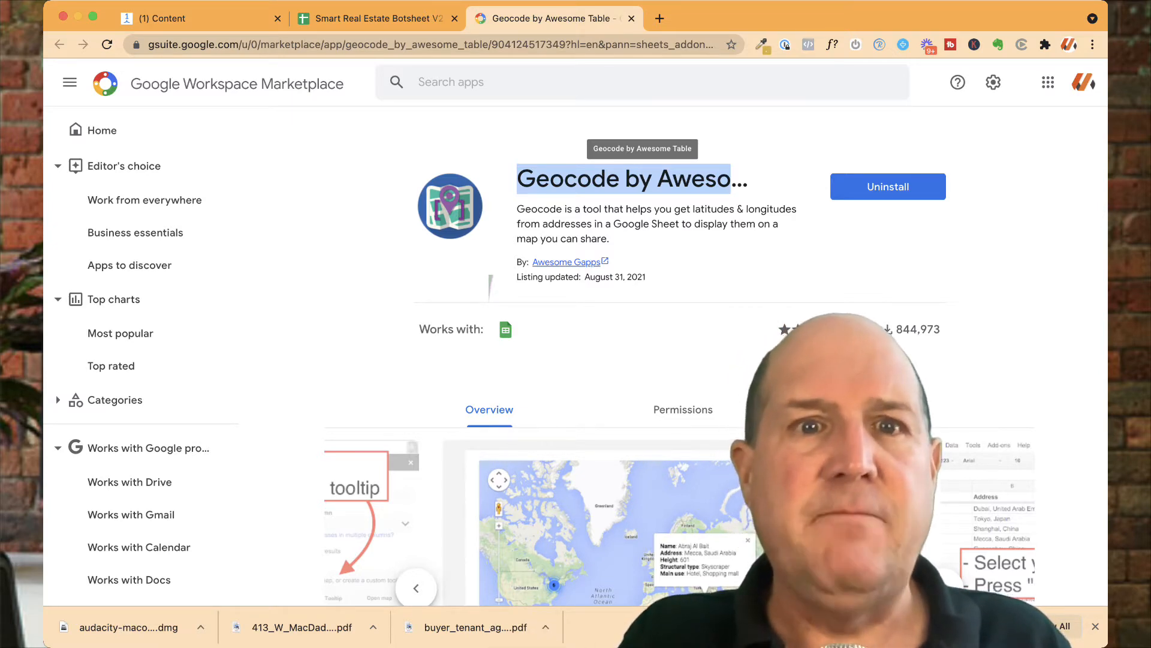
Return from the Marketplace listing to the Smart Real Estate Botsheet V2 spreadsheet.
left_click(376, 18)
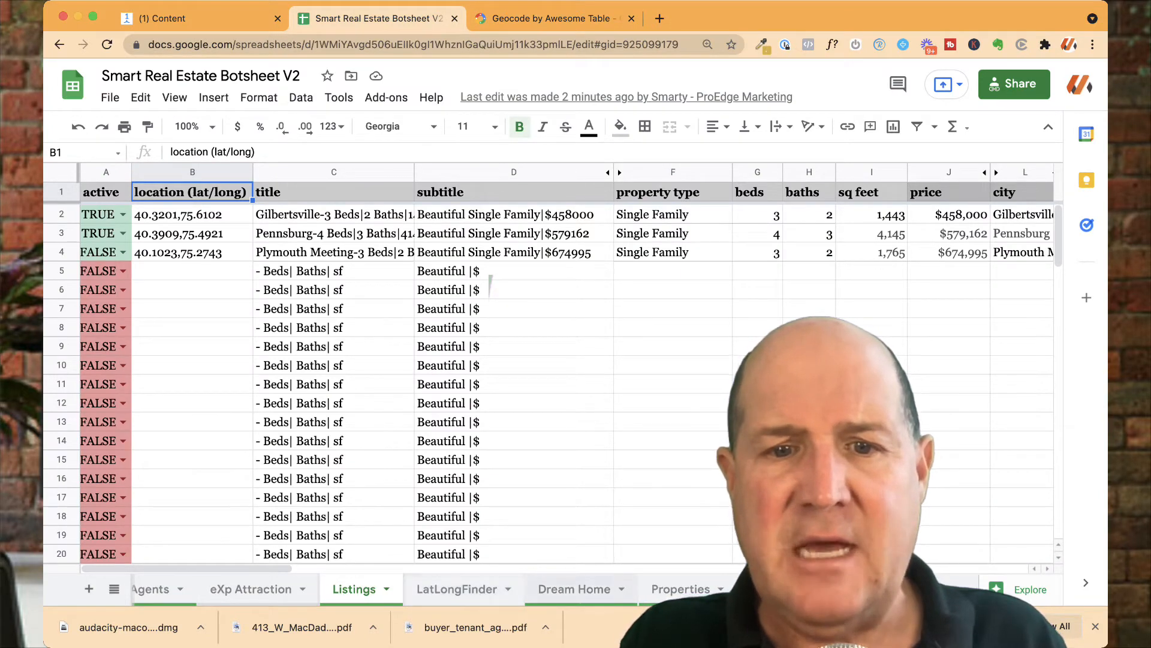
Switch to the LatLongFinder sheet and select the Latitude and Longitude columns B–C.
left_click(455, 588)
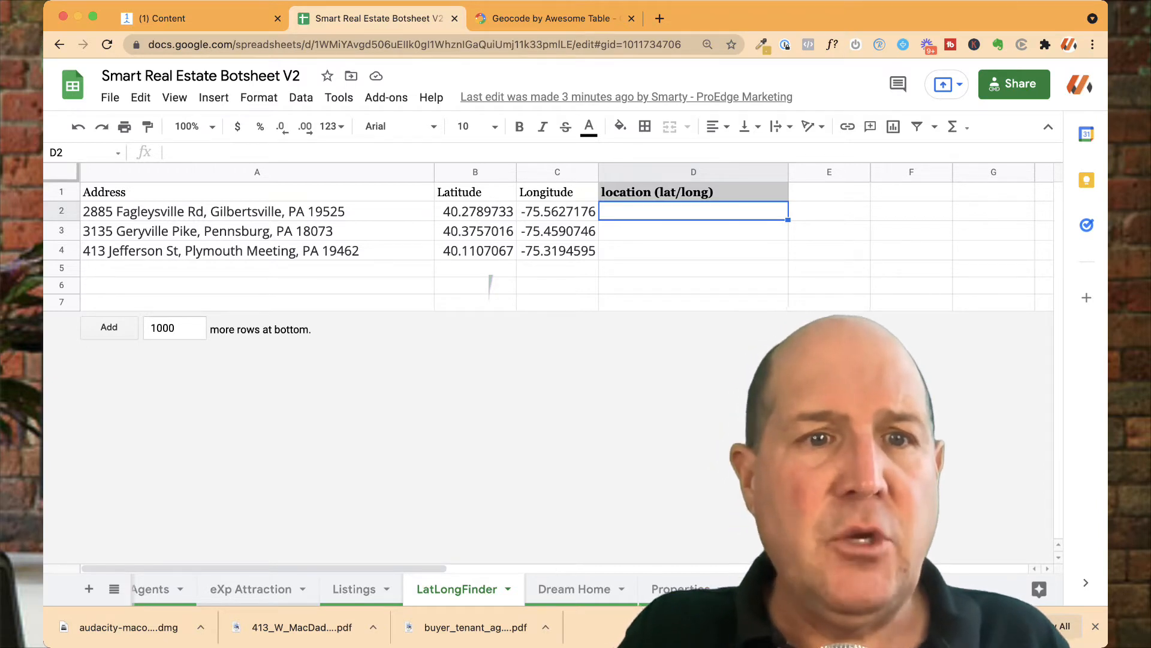
left_click(257, 192)
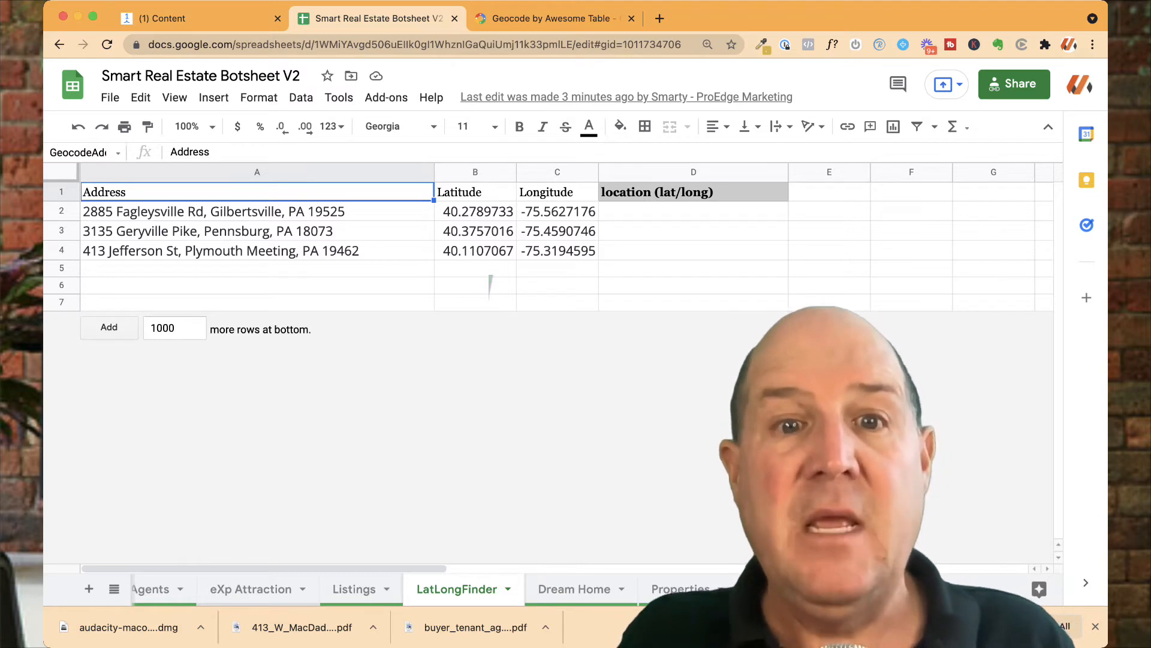
left_click(475, 172)
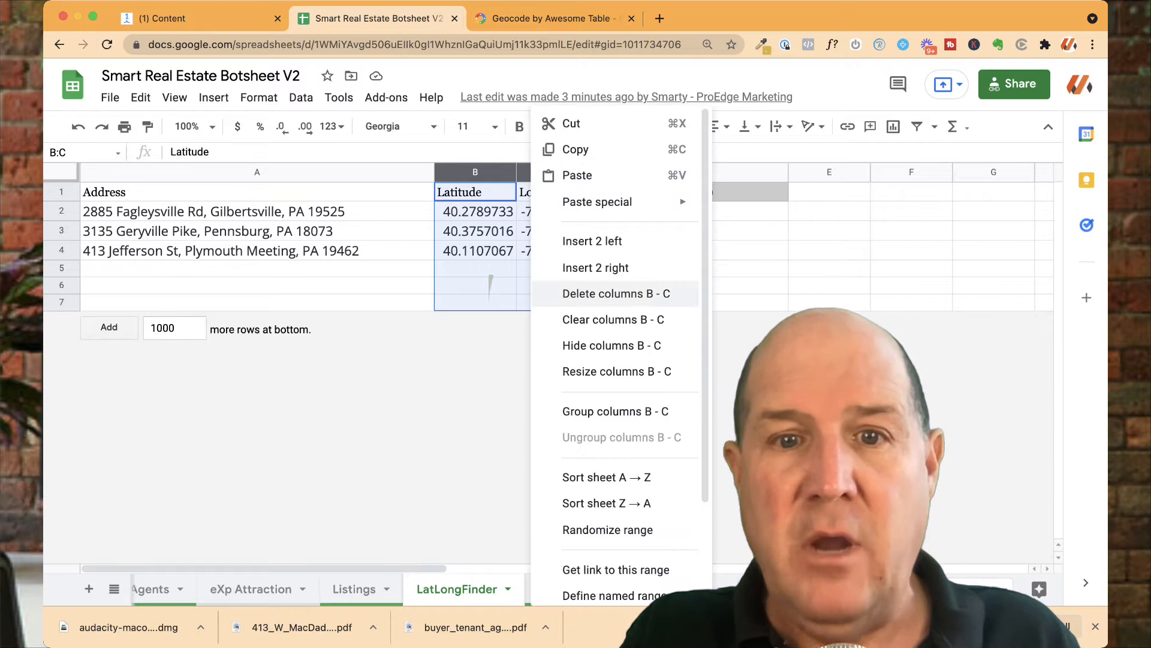
Delete columns B–C, compare with Listings, then open the Geocode by Awesome Table add-on.
left_click(612, 293)
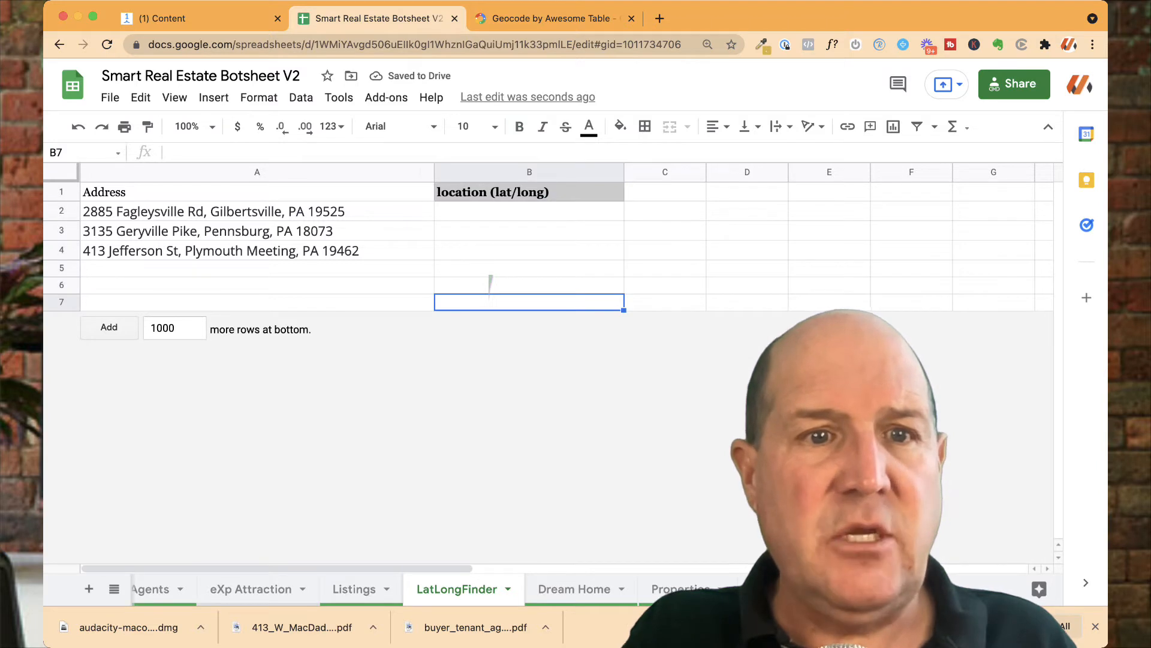
left_click(529, 192)
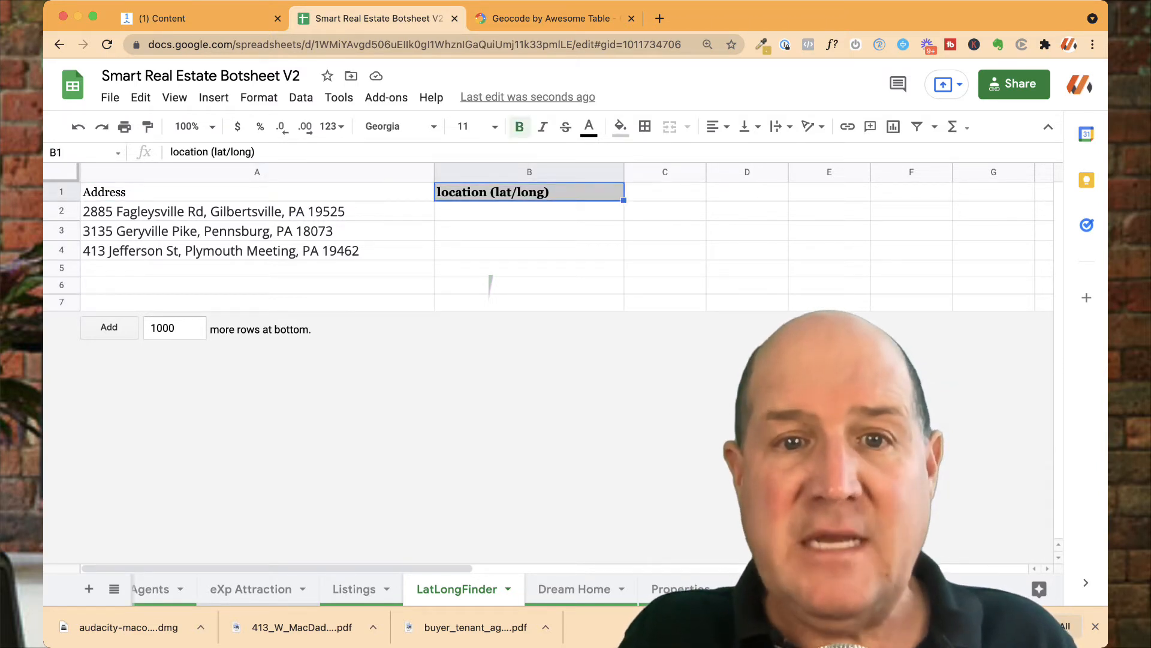
left_click(353, 589)
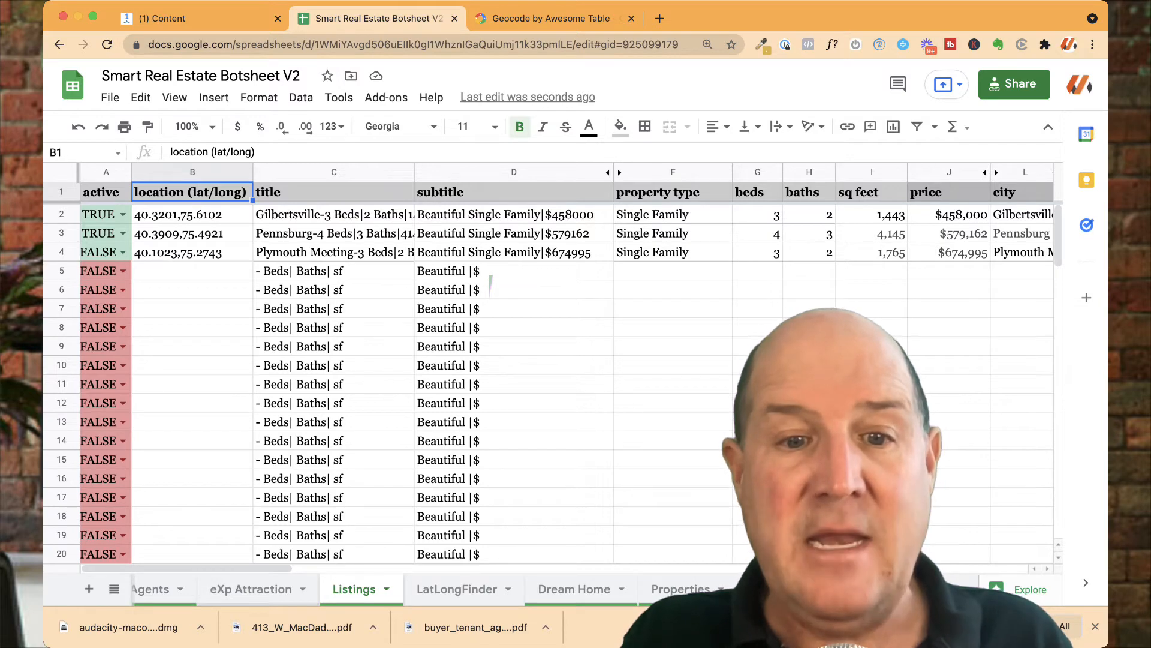
left_click(455, 589)
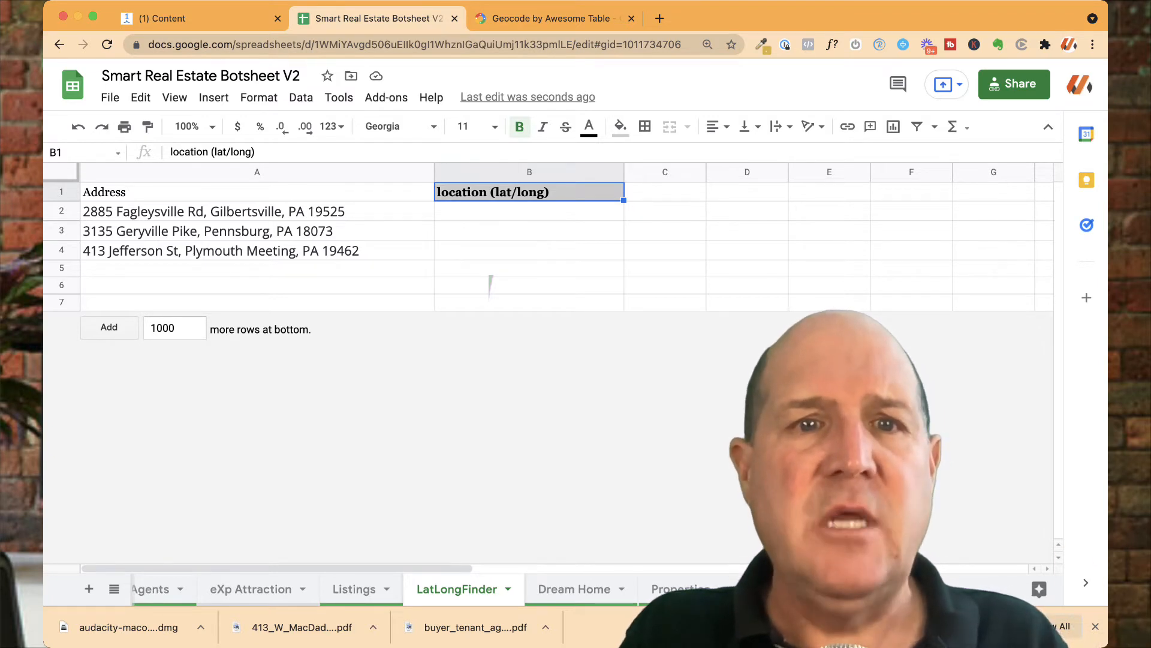
left_click(386, 96)
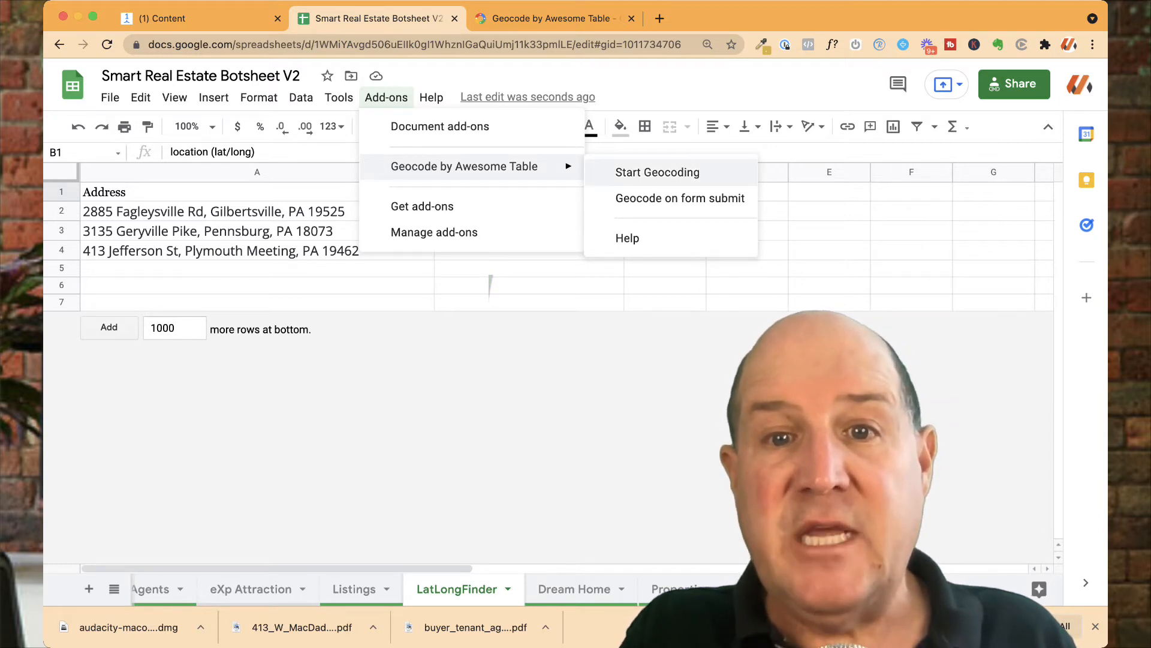
Geocode the three addresses using the Address column, filling Latitude and Longitude.
left_click(657, 172)
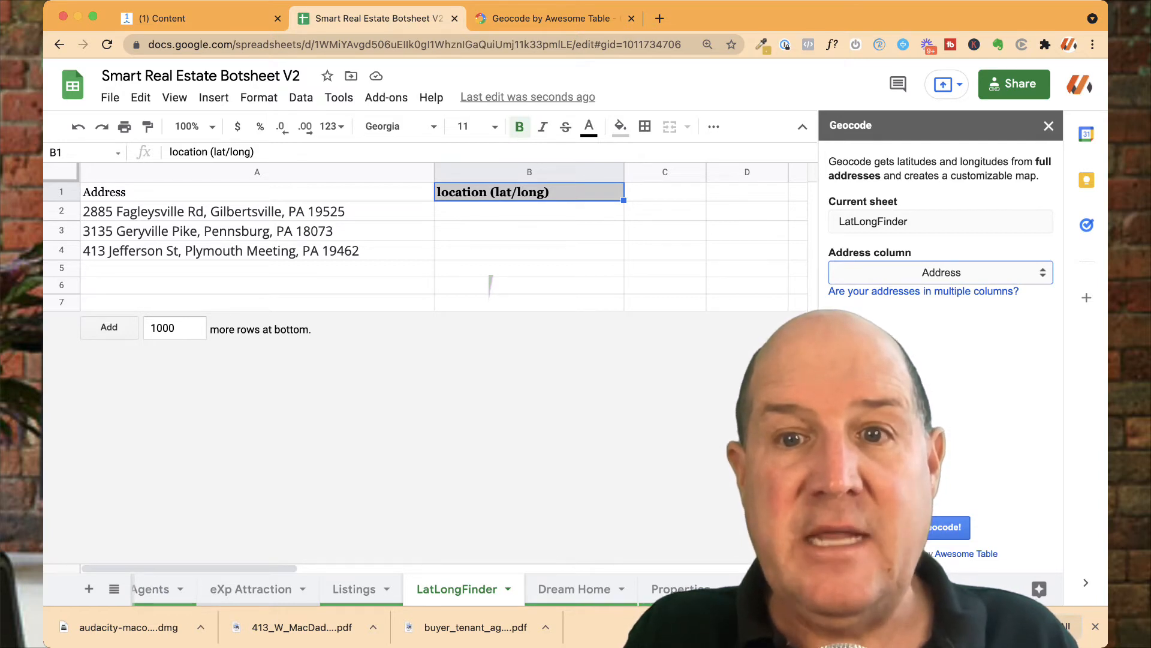
left_click(941, 527)
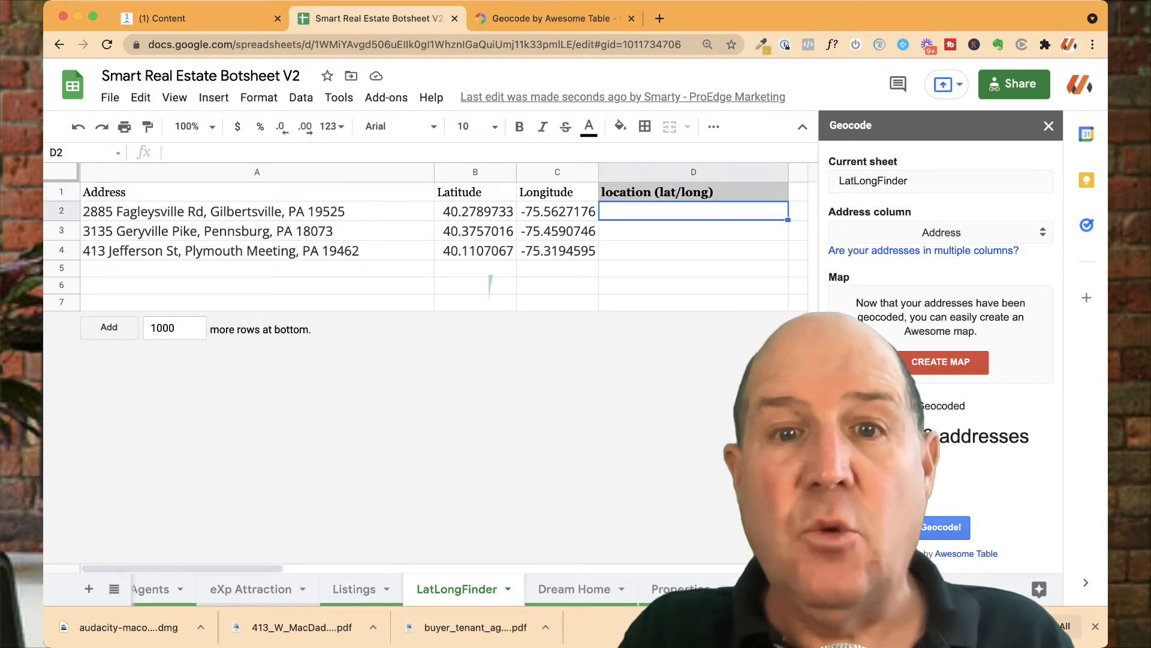
Enter a CONCATENATE formula in D2 joining B2 and C2 with a comma.
type("=")
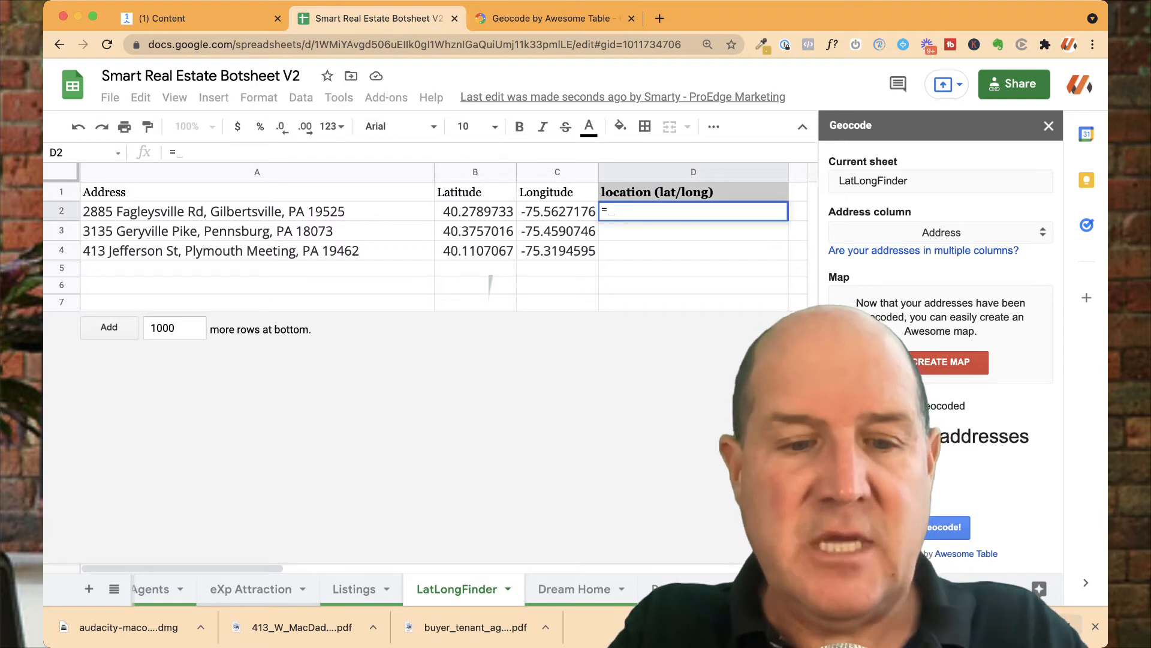
type("con")
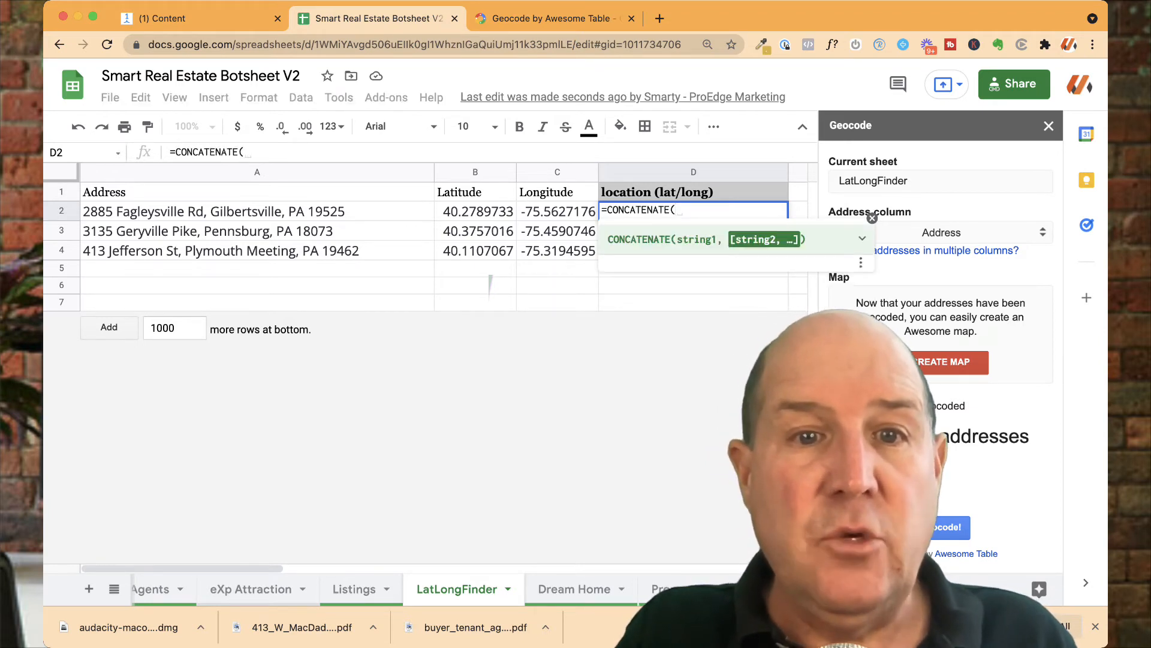
left_click(475, 210)
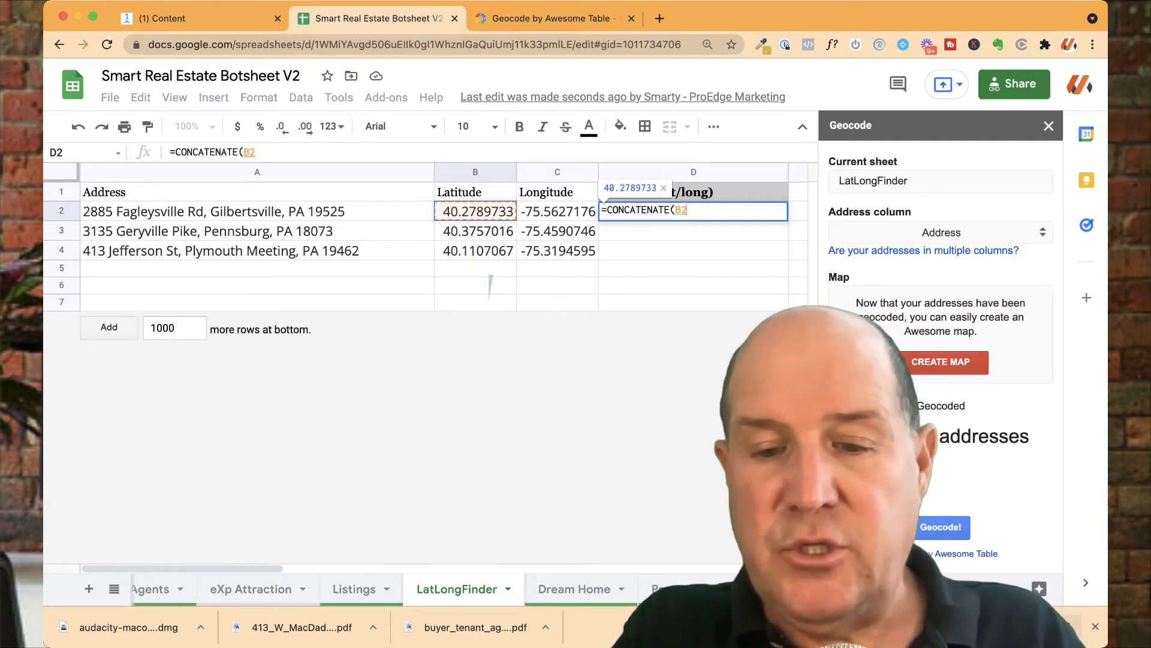
type(",\"")
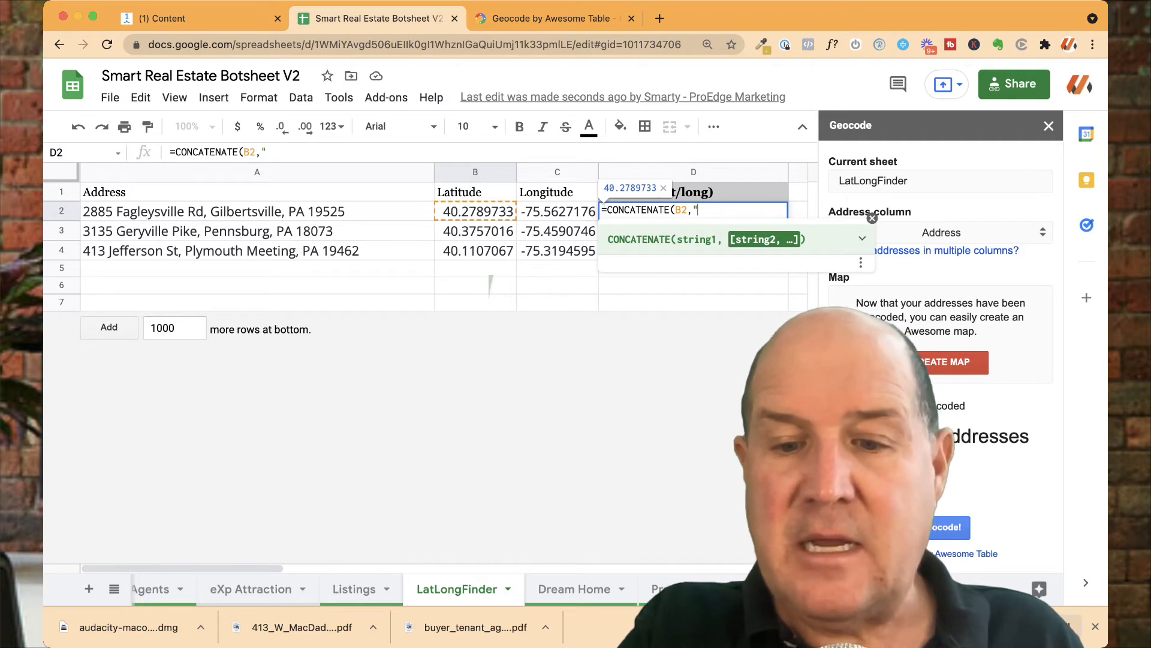
type(",\"")
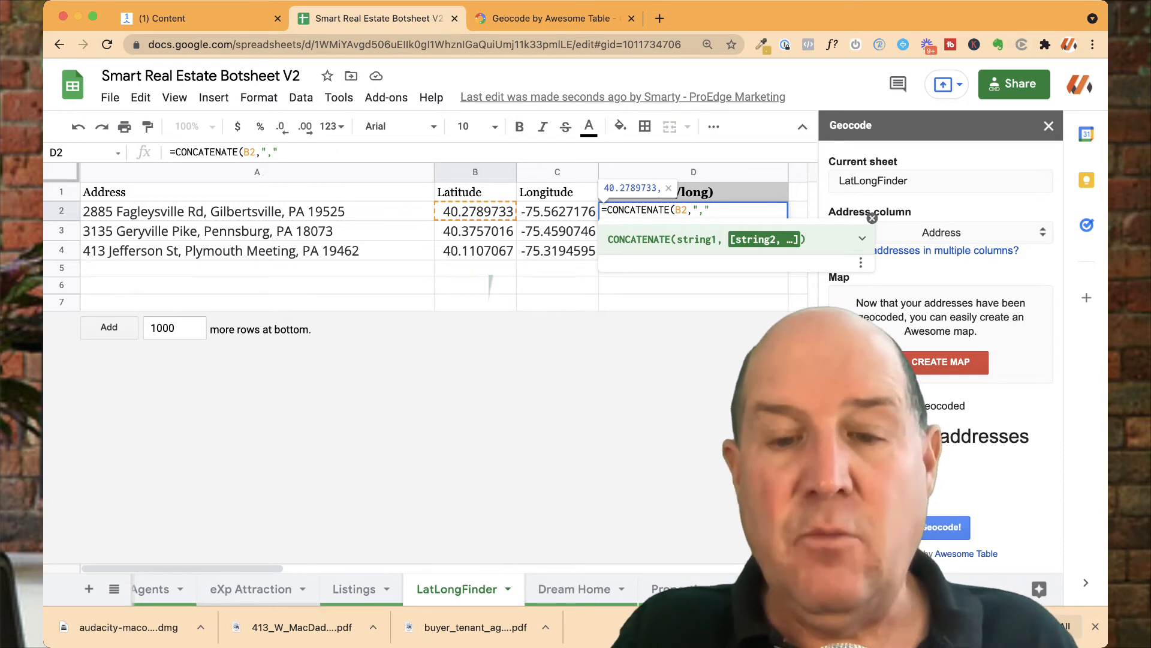
type(",C2")
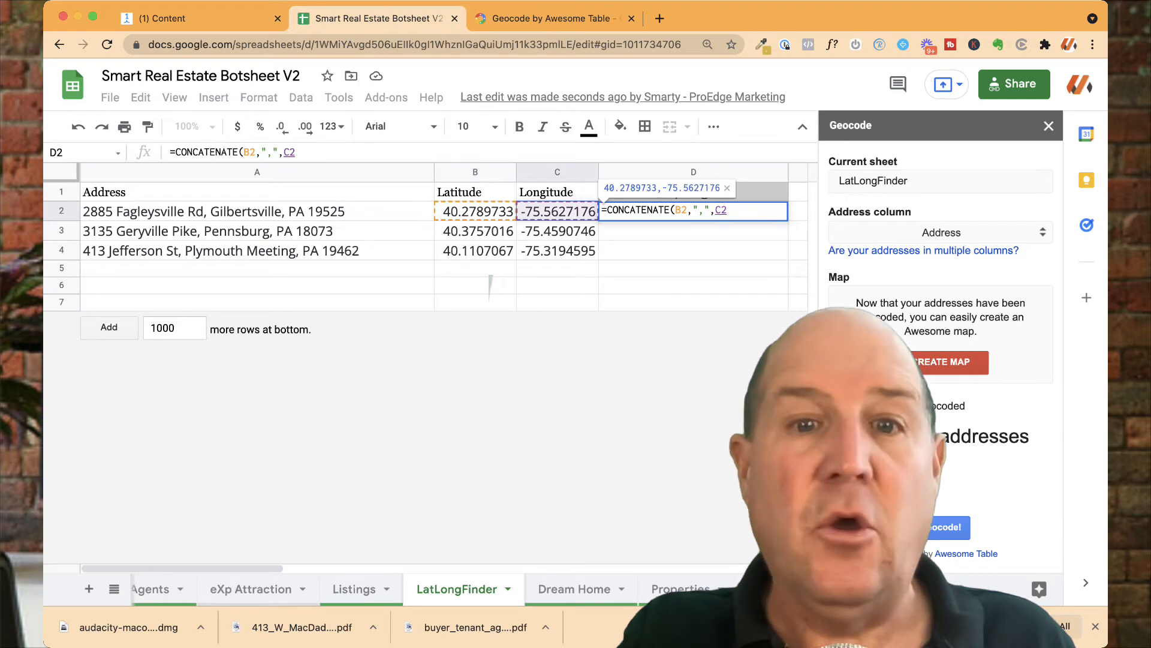
key("enter")
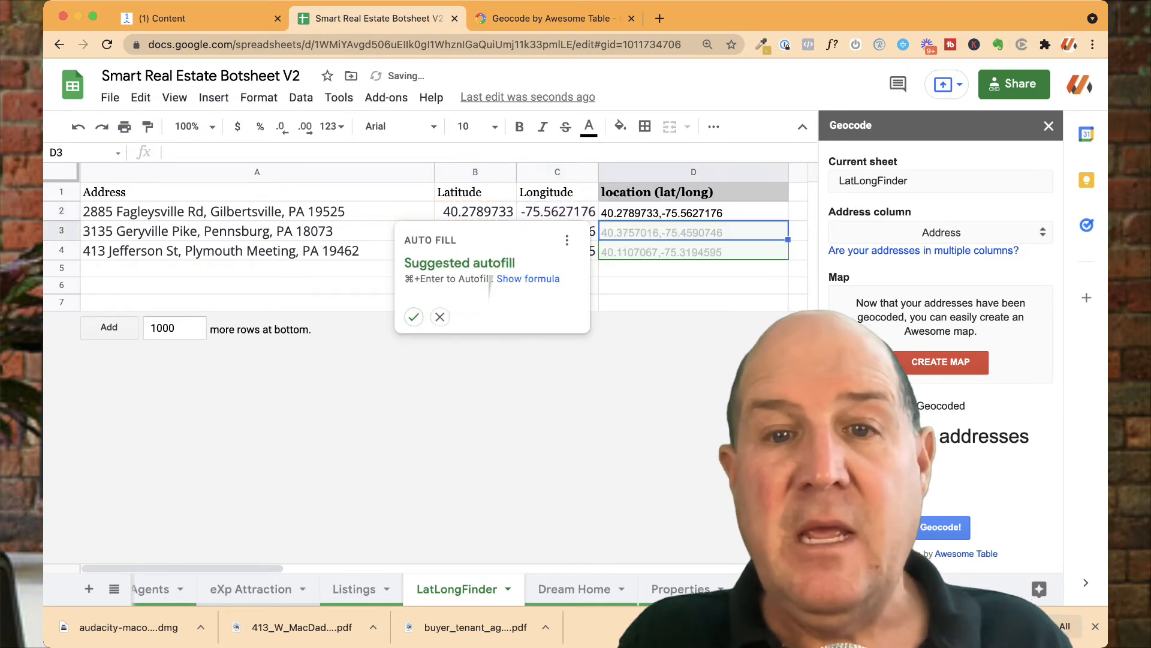
Accept the suggested autofill to extend the joining formula to the remaining rows.
left_click(413, 317)
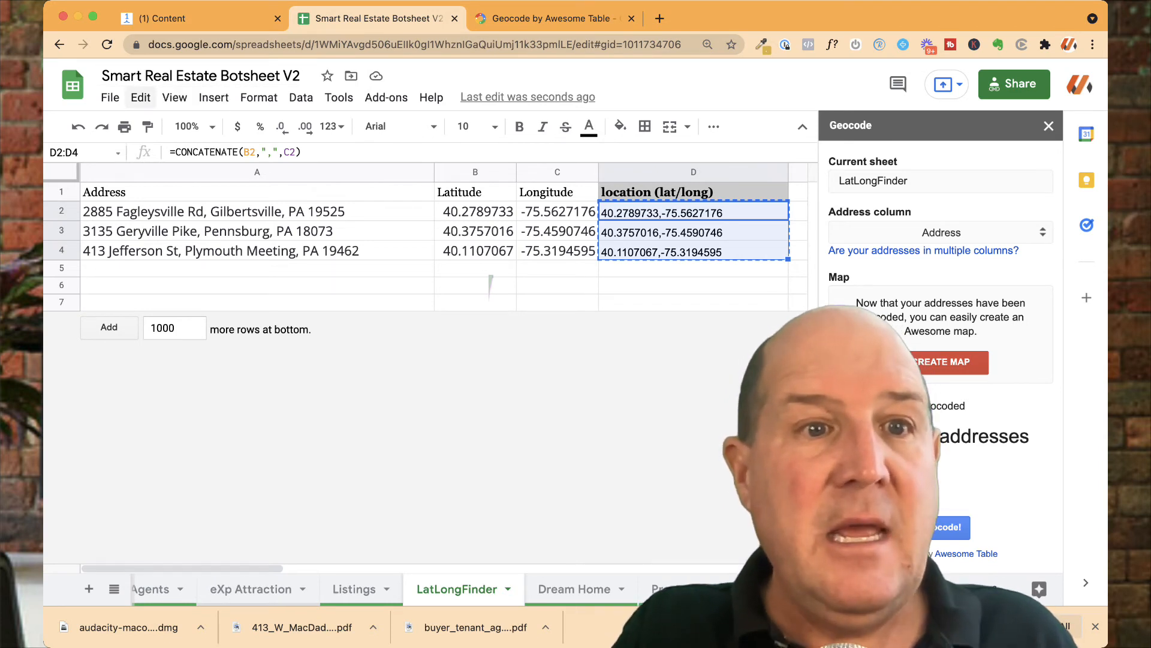
Paste D2:D4 as values only, then switch to the Listings sheet.
left_click(141, 97)
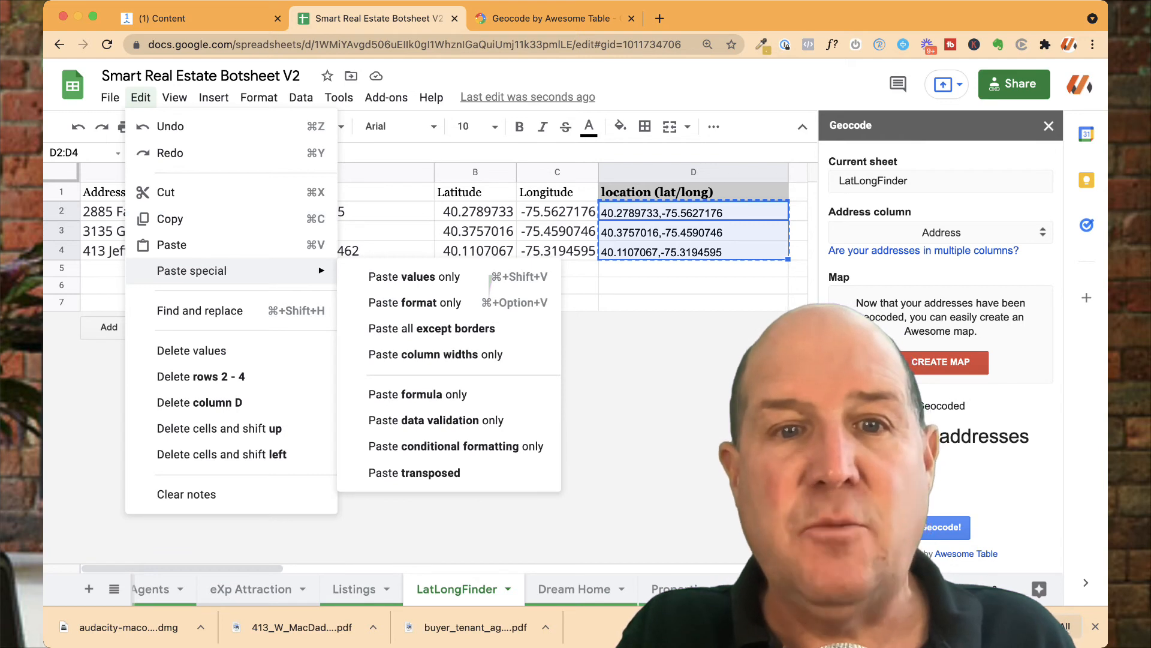
mouse_move(415, 277)
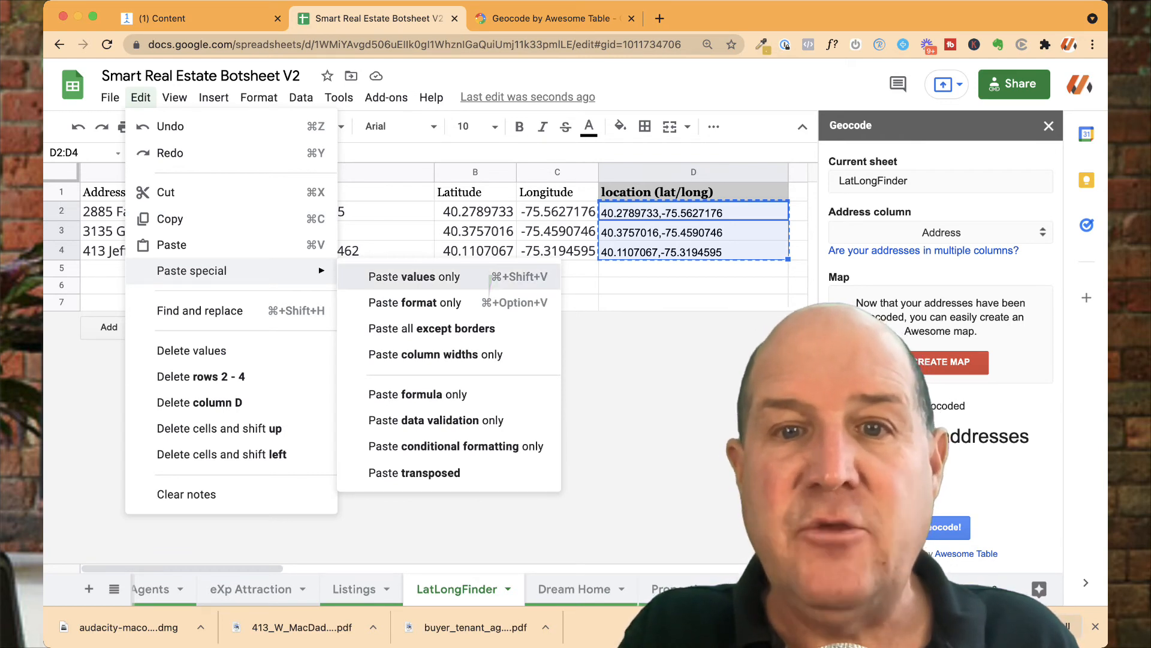
left_click(414, 277)
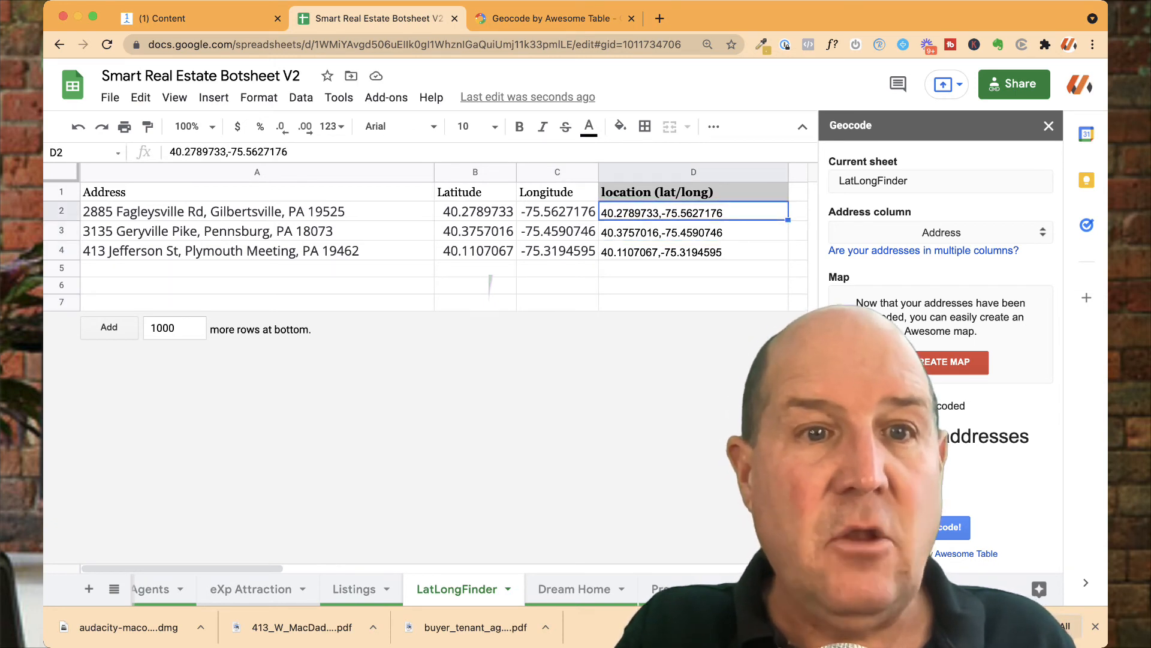
left_click_drag(694, 212, 693, 252)
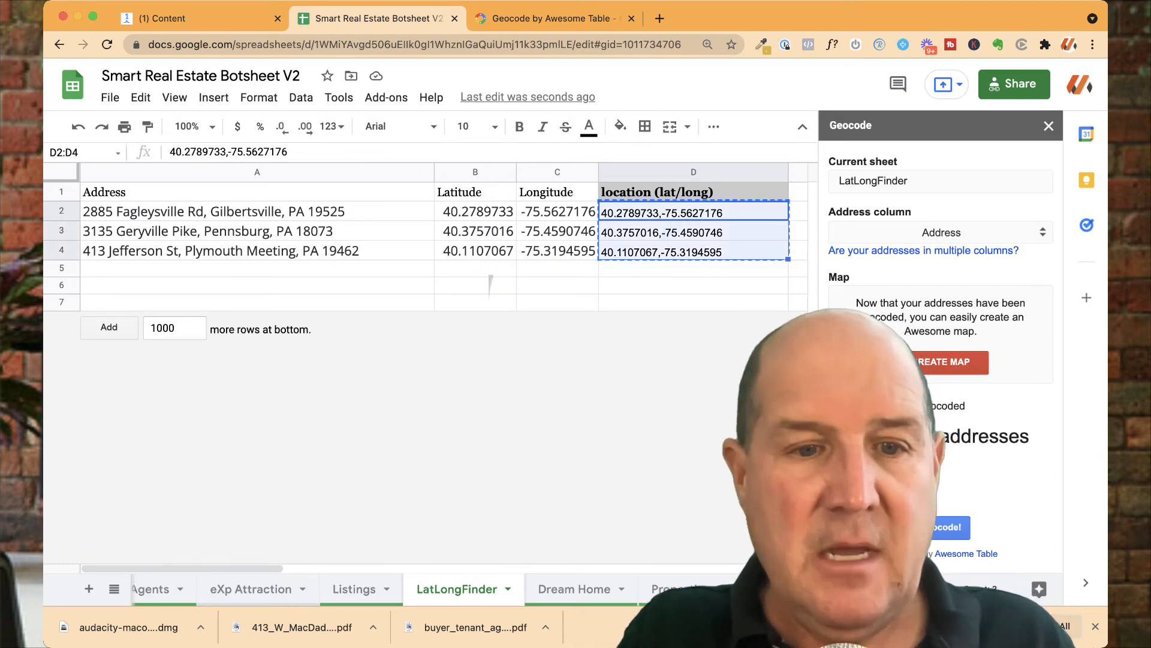
left_click(353, 588)
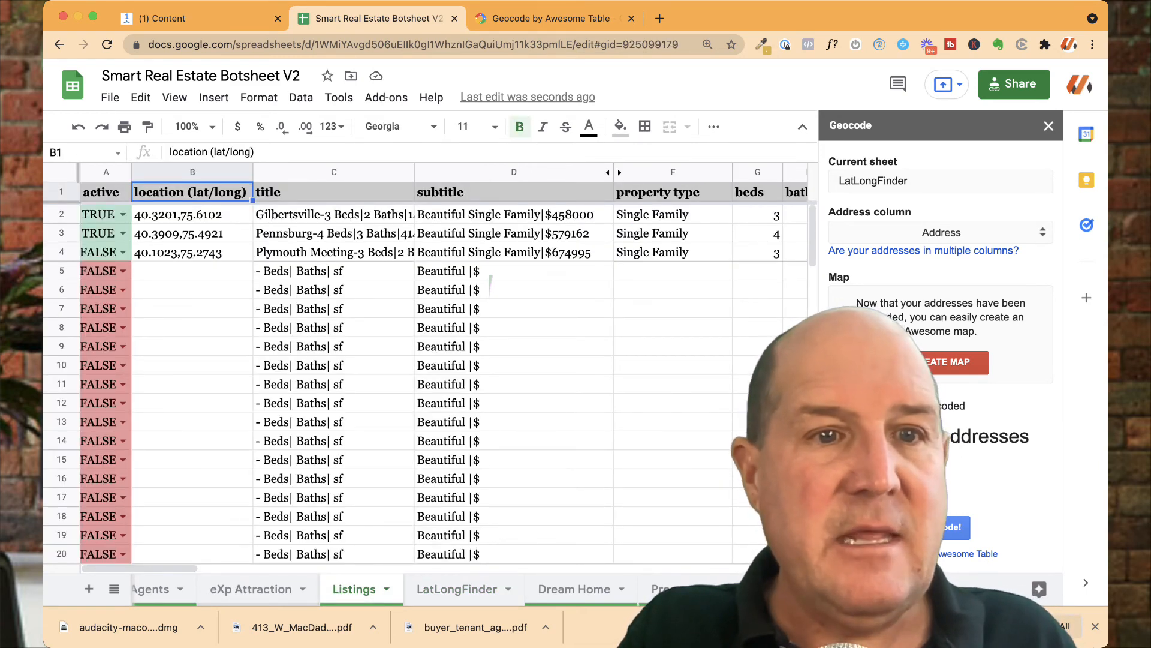